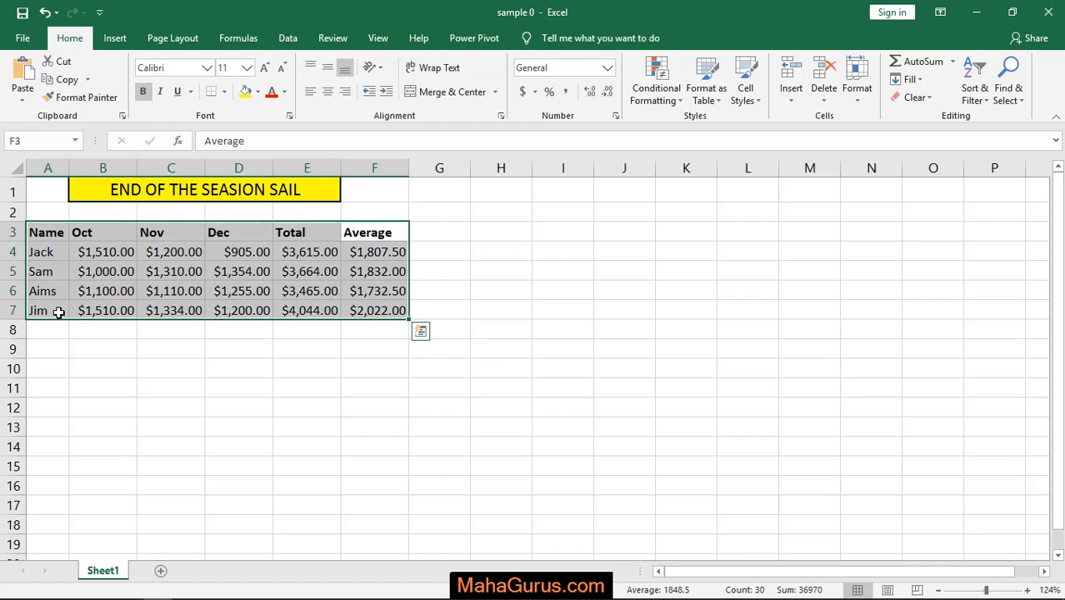
- Show the chart insertion options on the Insert ribbon for the selected sales table
left_click(114, 37)
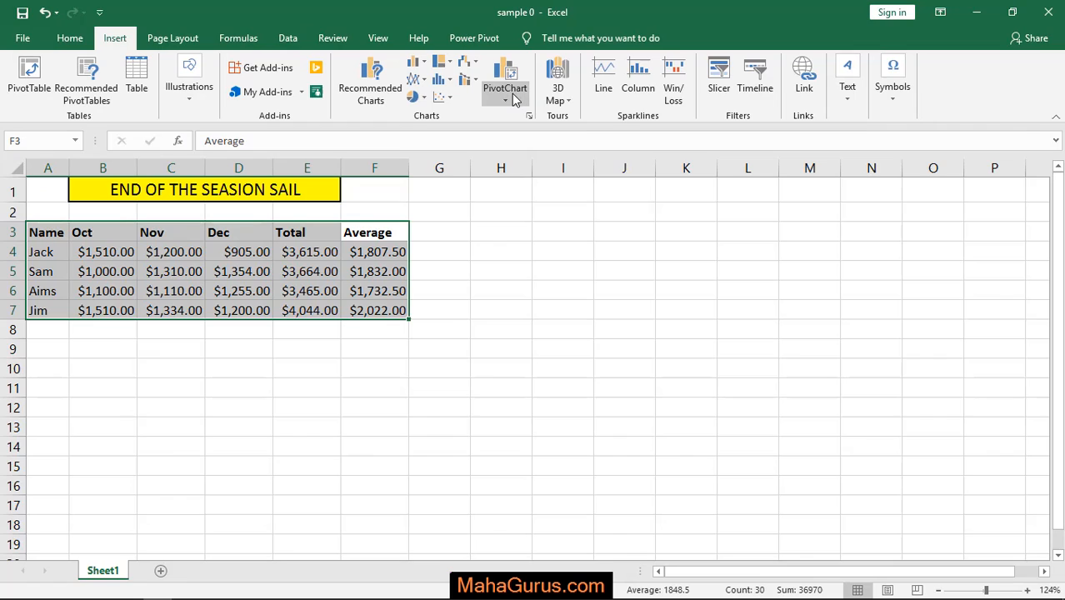
mouse_move(437, 67)
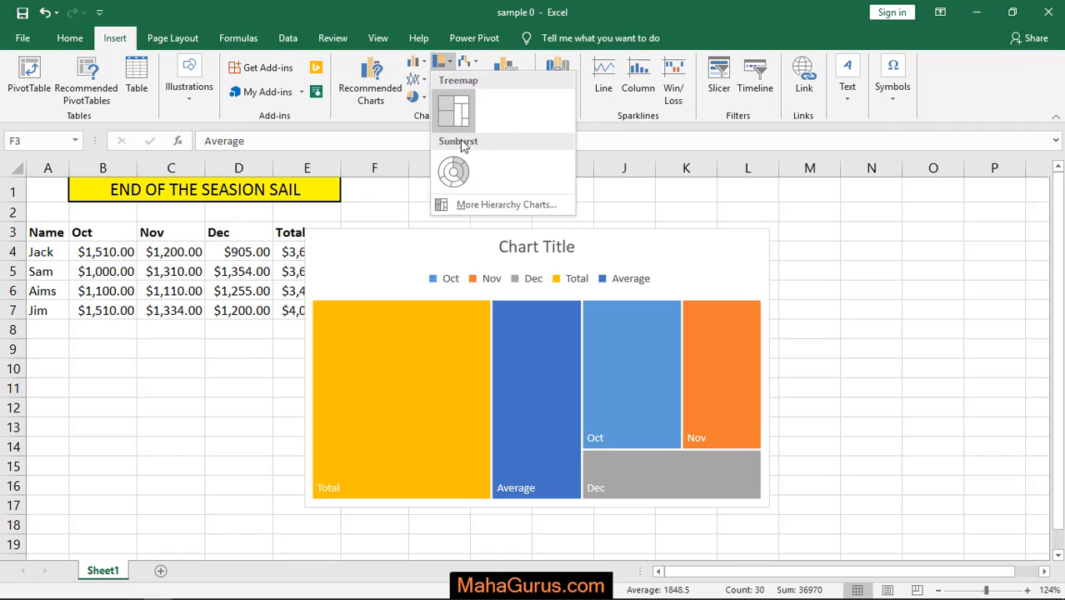
mouse_move(454, 172)
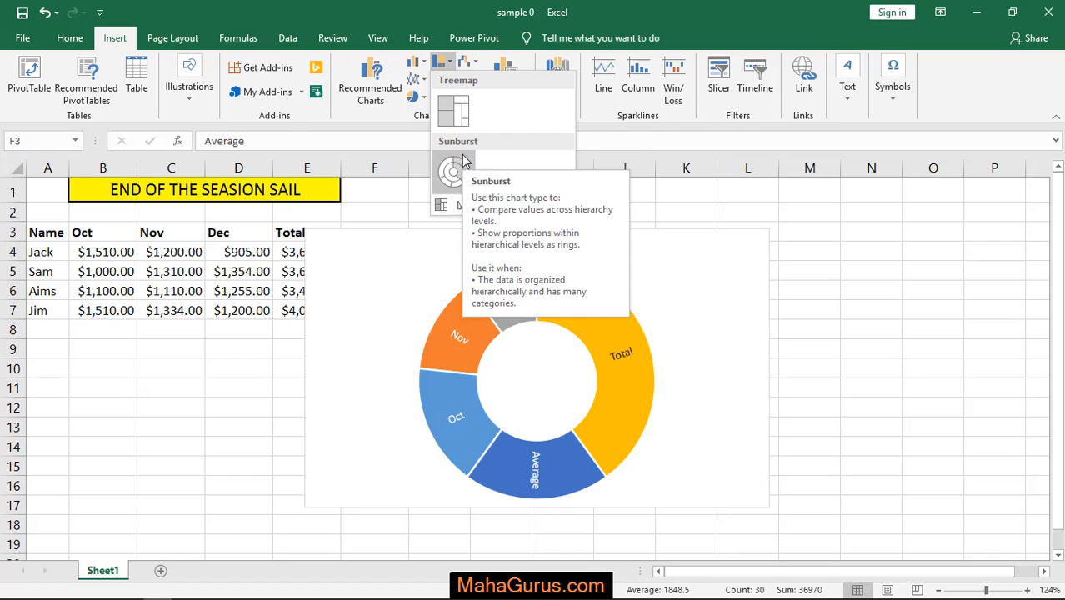
- Insert a Sunburst chart of the Oct–Dec sales data and set it beside the table
left_click(452, 170)
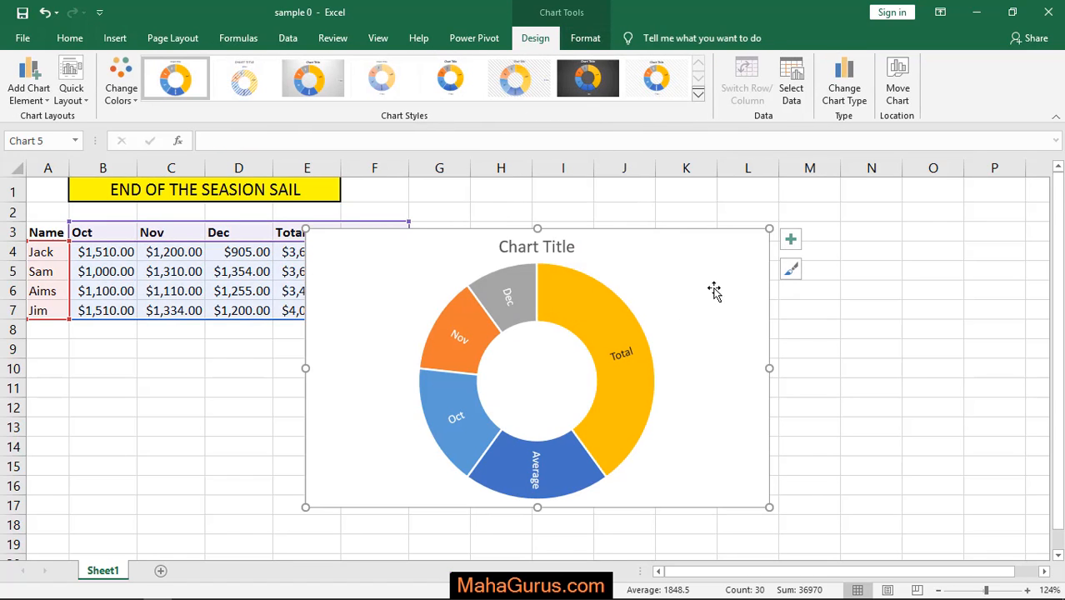
mouse_move(714, 290)
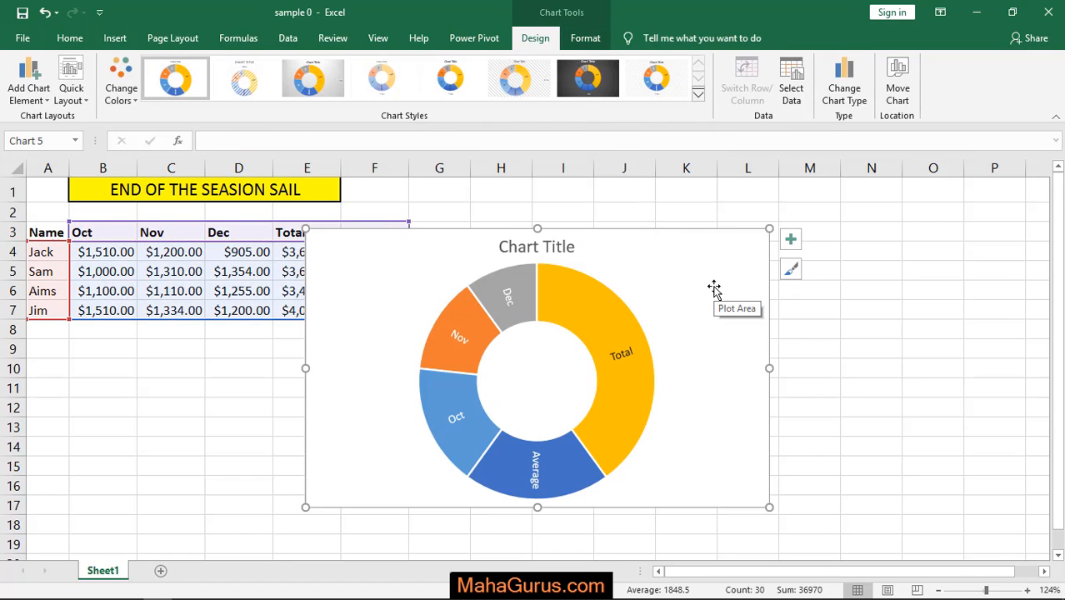
mouse_move(684, 270)
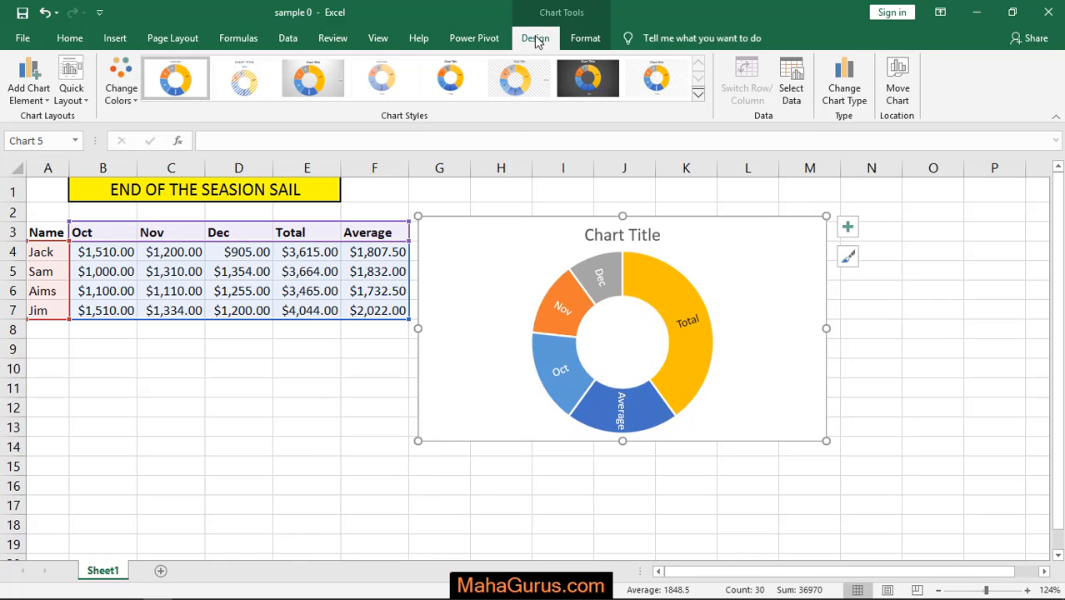
mouse_move(572, 42)
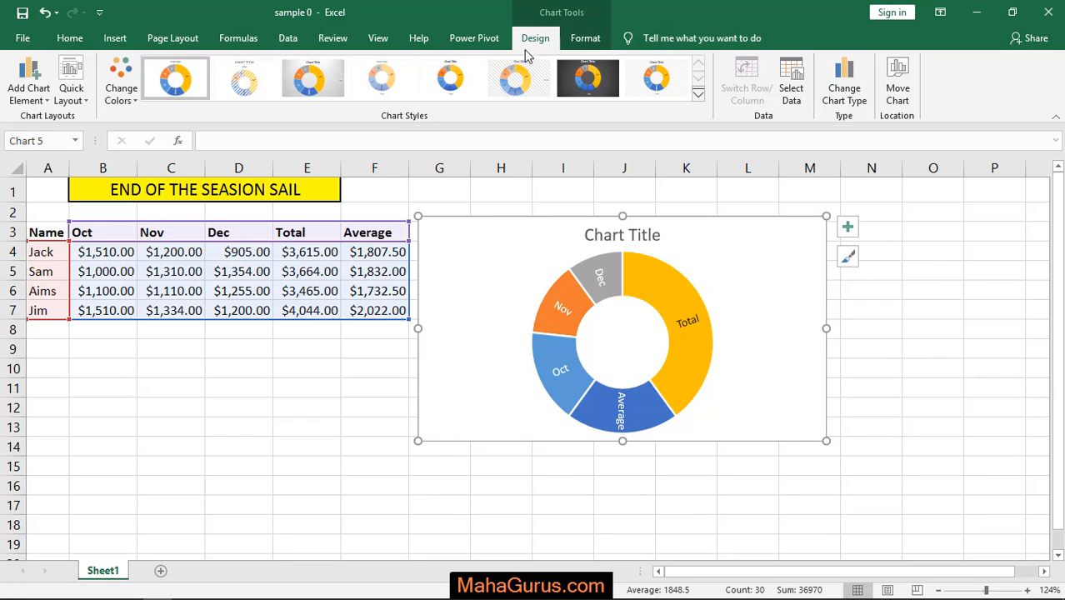
- Apply a new chart style and a Quick Layout that lists the legend on the right
left_click(447, 77)
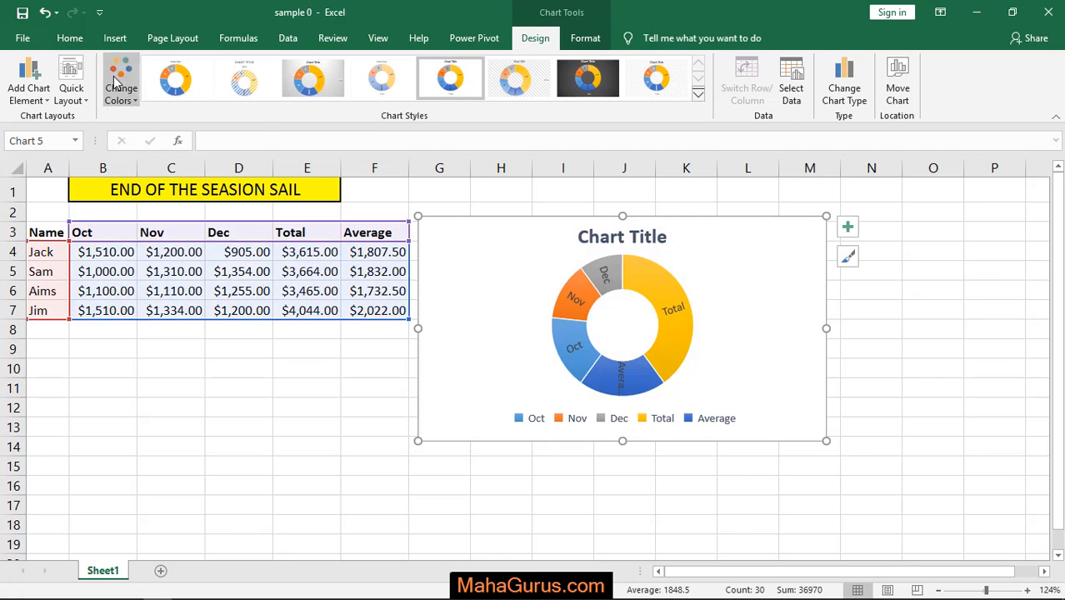
left_click(123, 80)
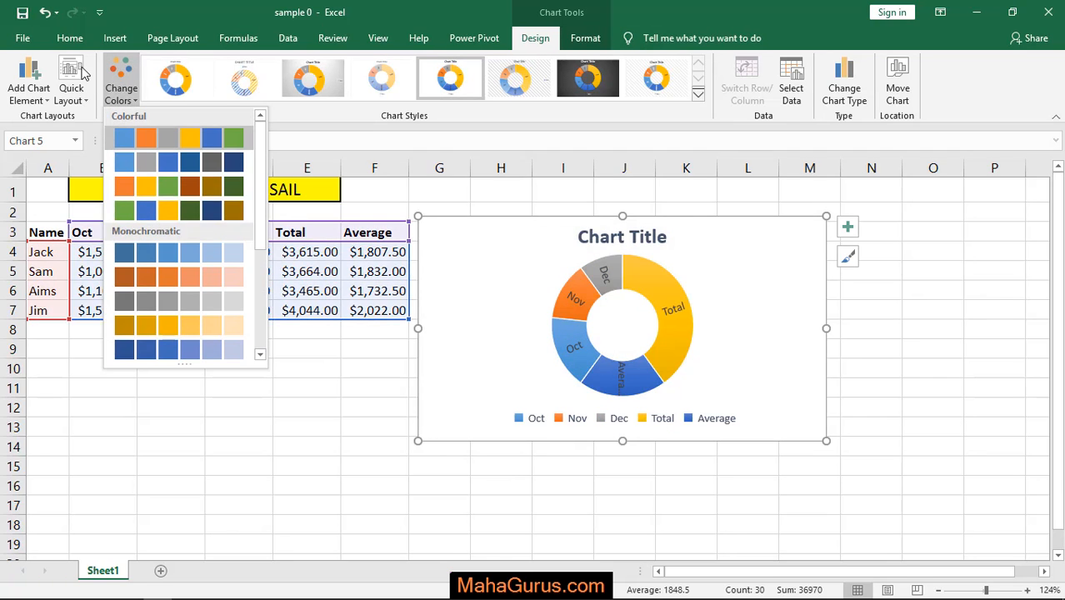
left_click(70, 68)
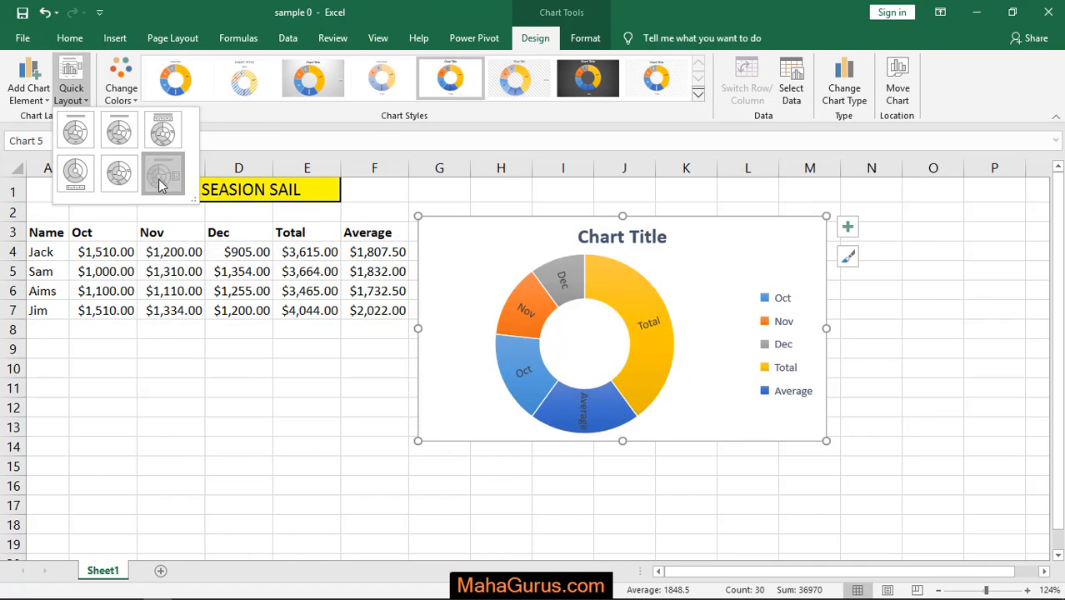
left_click(28, 80)
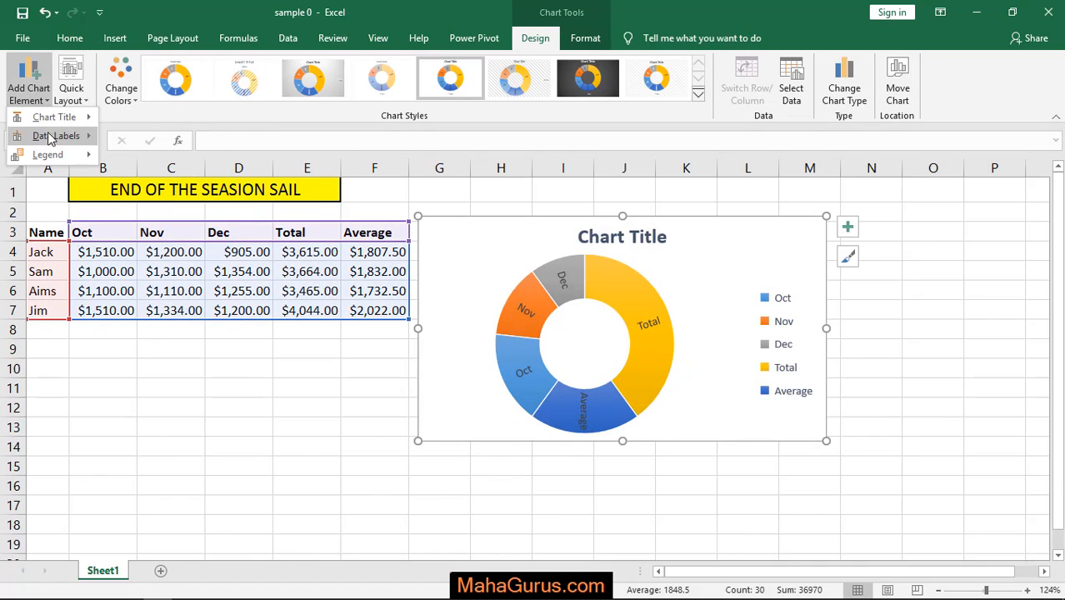
left_click(53, 135)
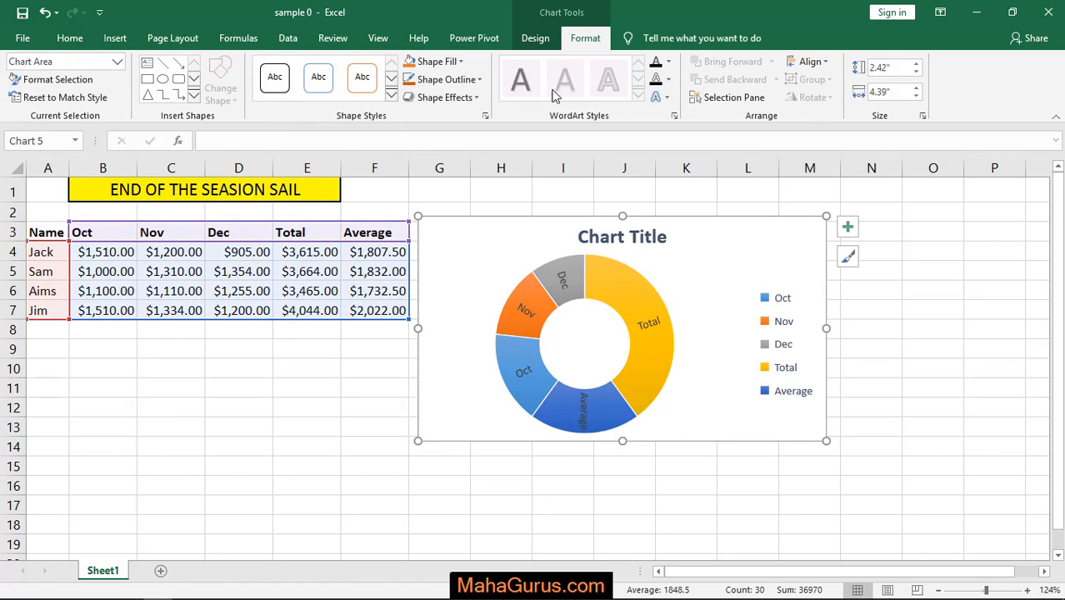
- Fill the chart area with light orange via Shape Fill, then deselect the finished chart
left_click(468, 80)
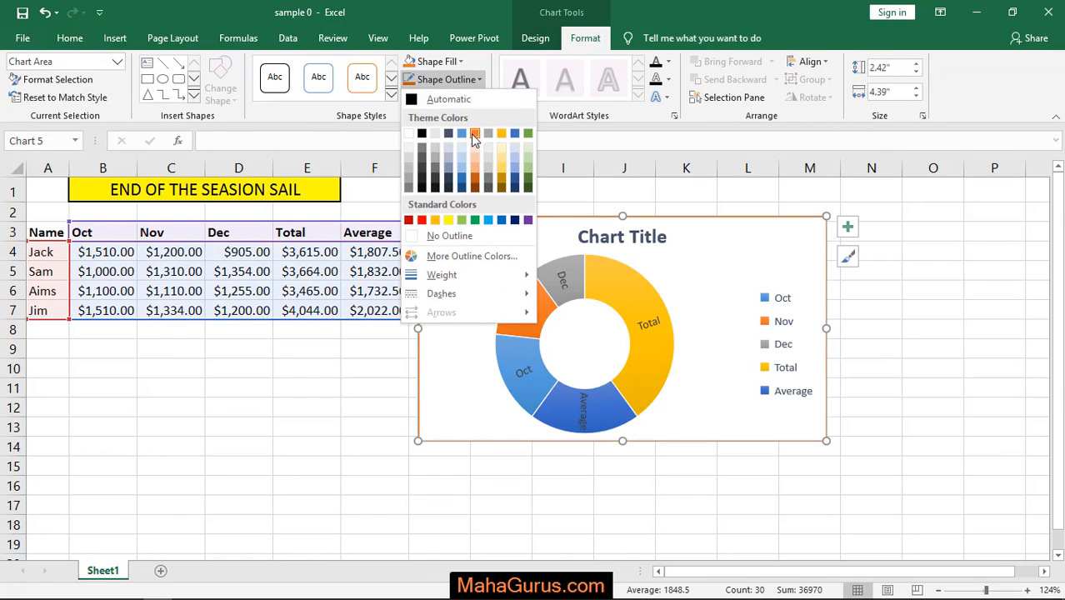
left_click(474, 134)
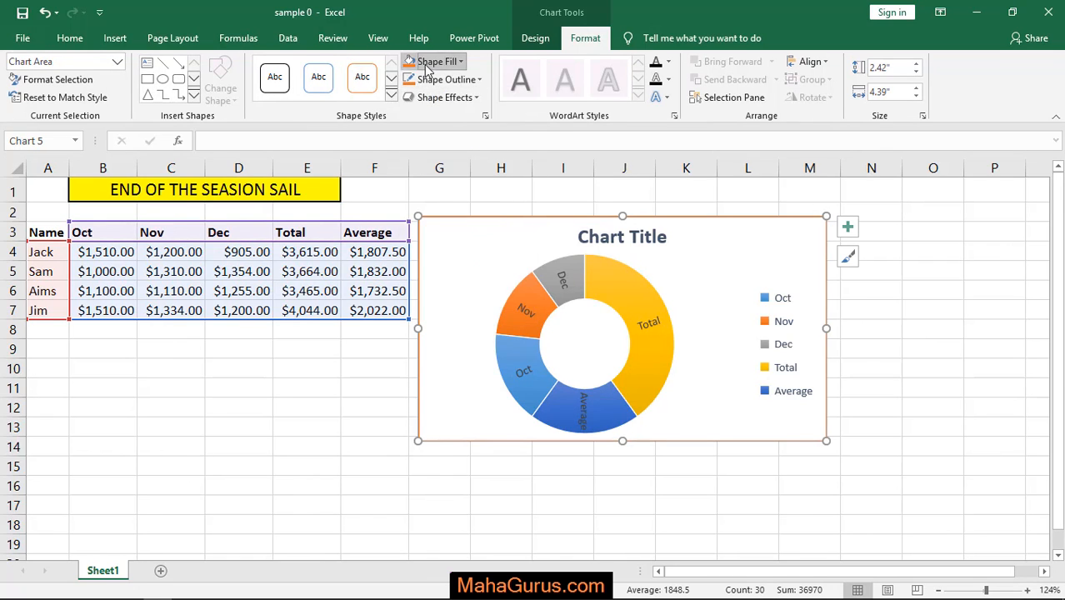
left_click(431, 60)
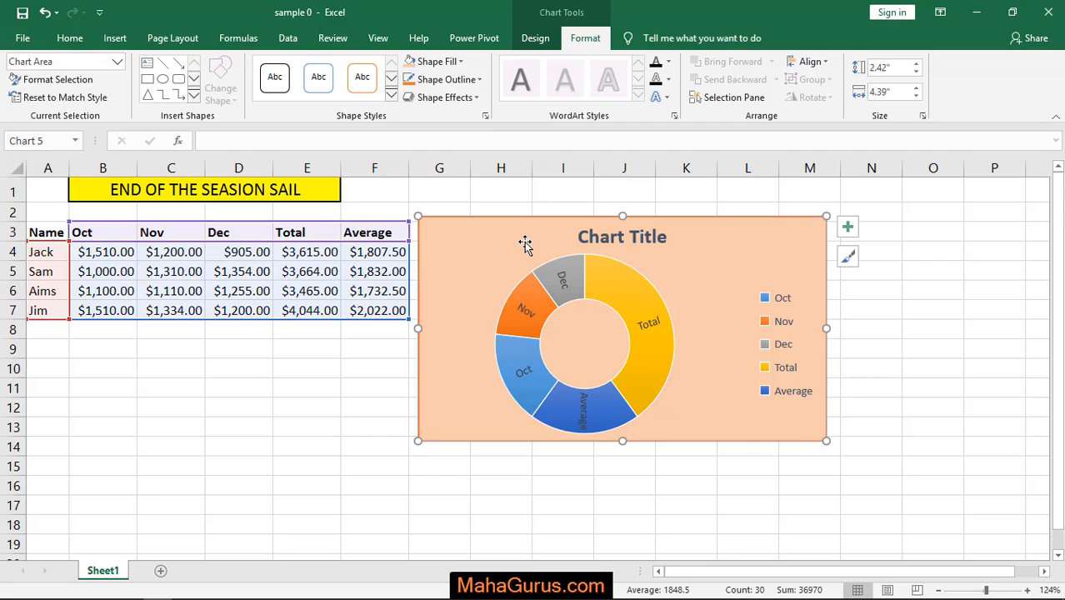
left_click(373, 386)
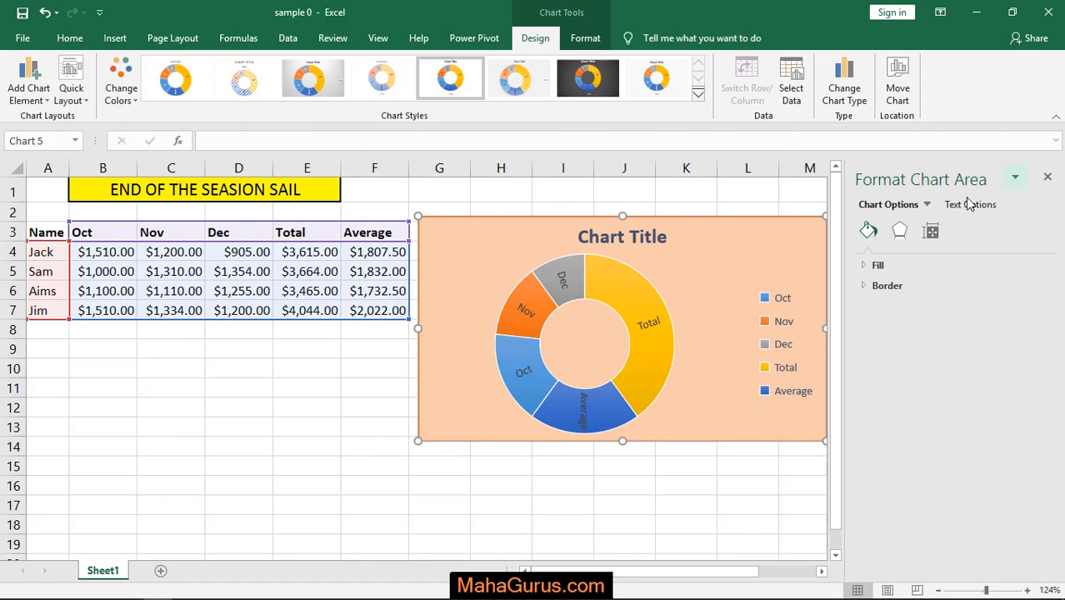
left_click(930, 230)
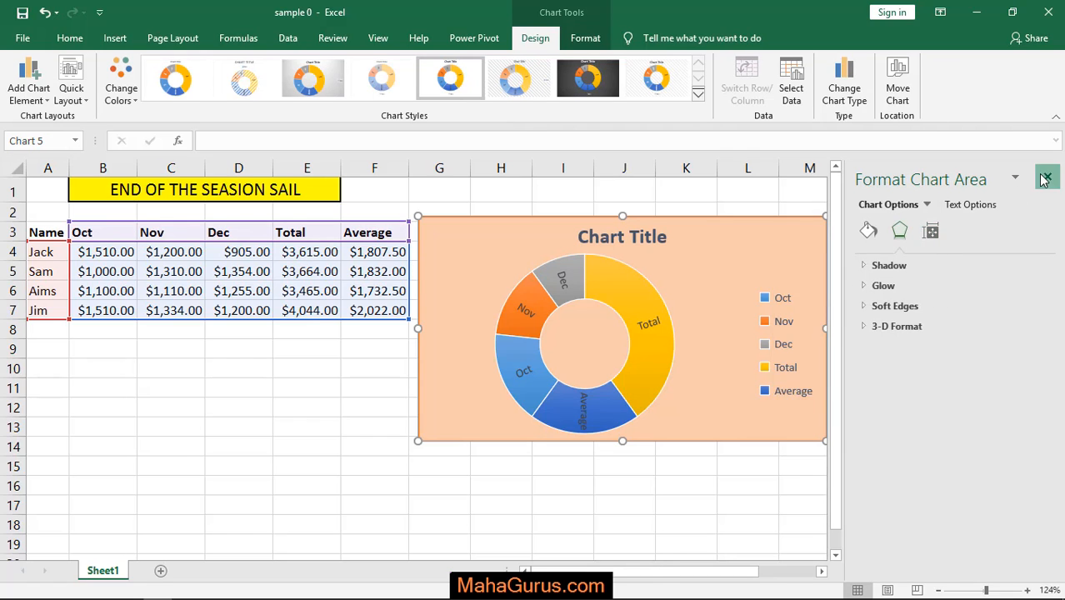
left_click(1047, 176)
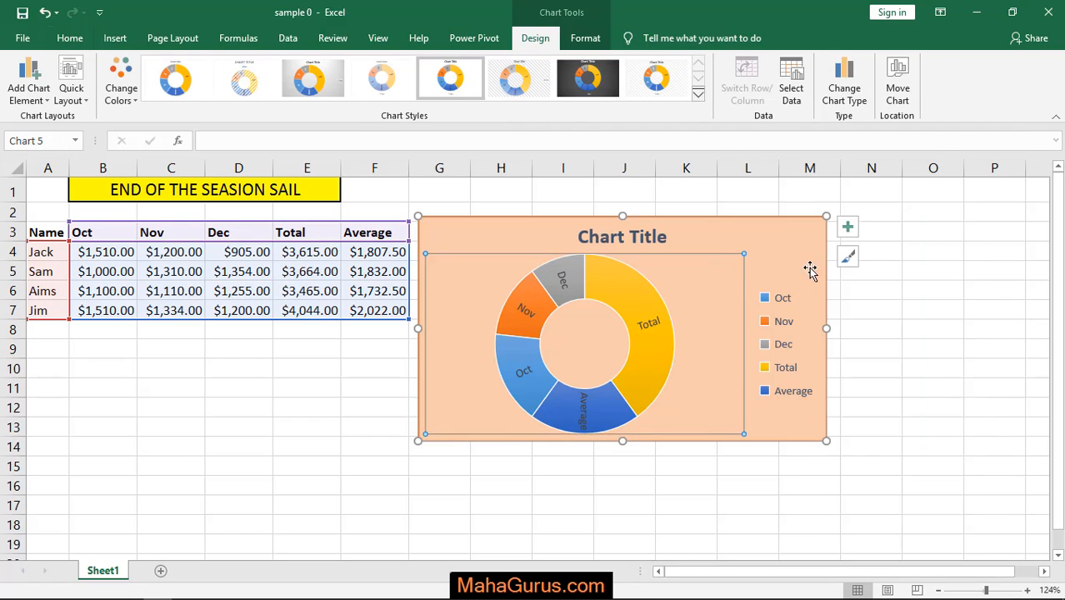
left_click(239, 349)
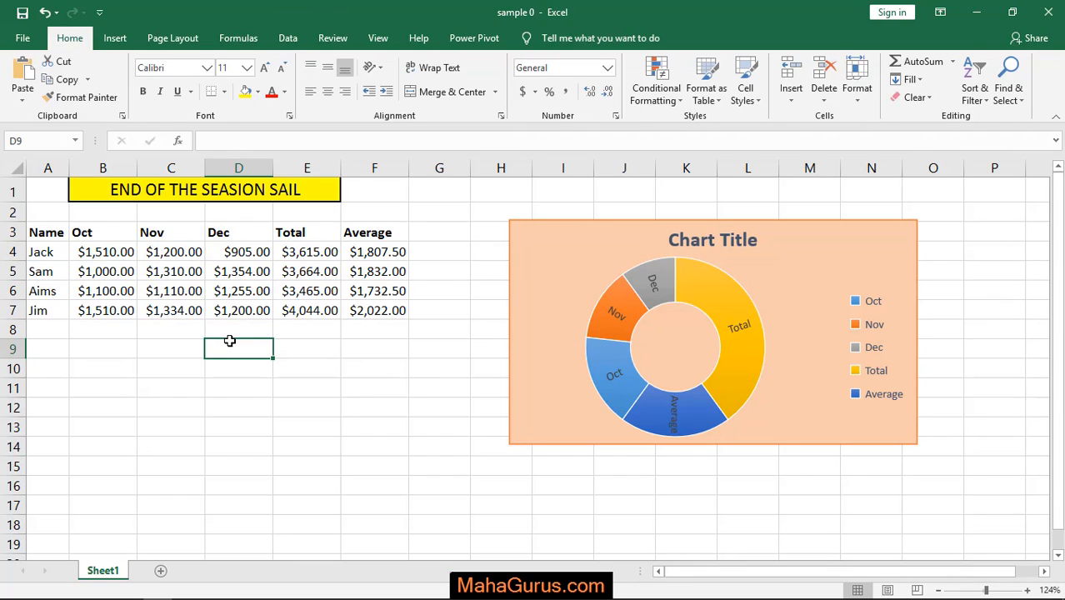
mouse_move(603, 315)
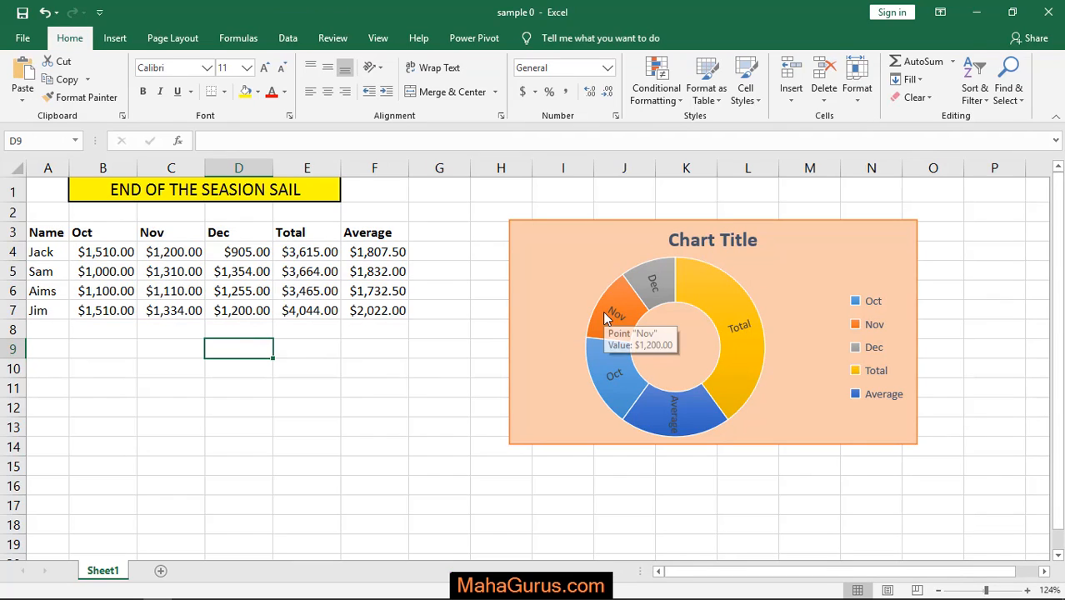
mouse_move(610, 292)
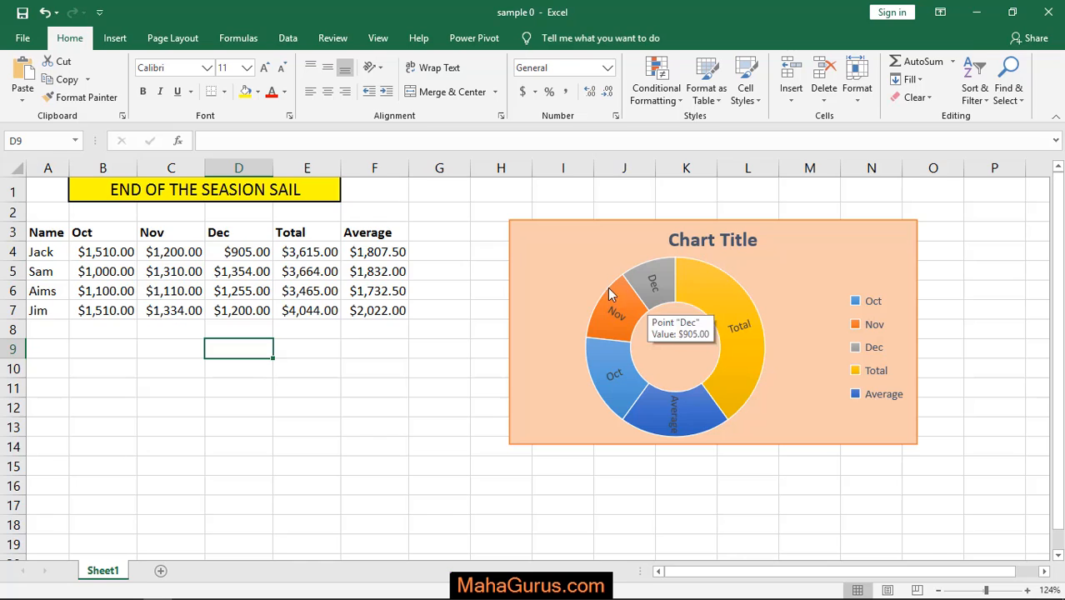
mouse_move(247, 310)
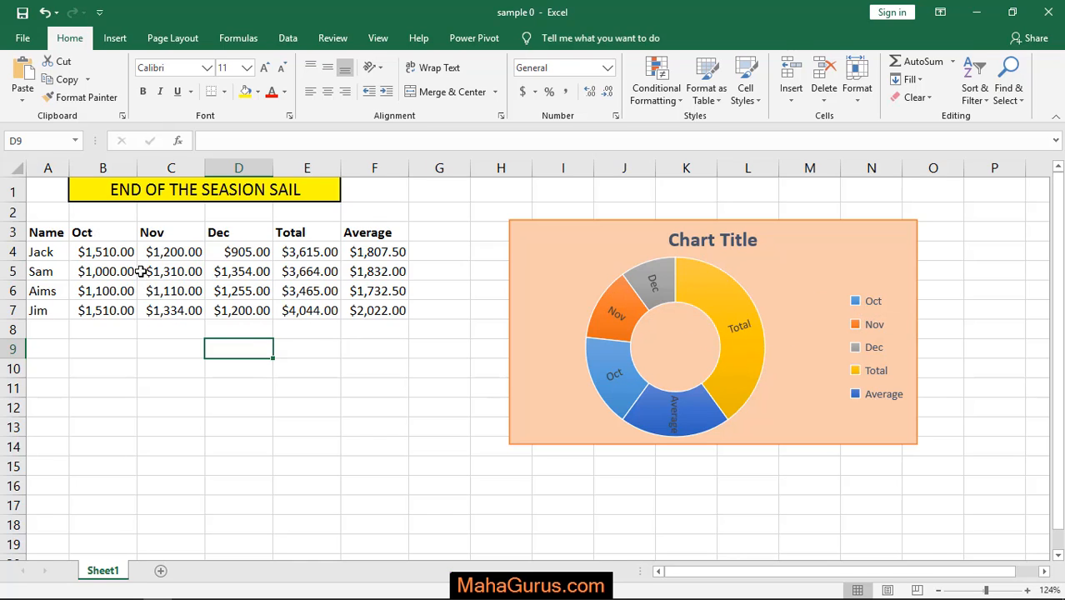
mouse_move(617, 383)
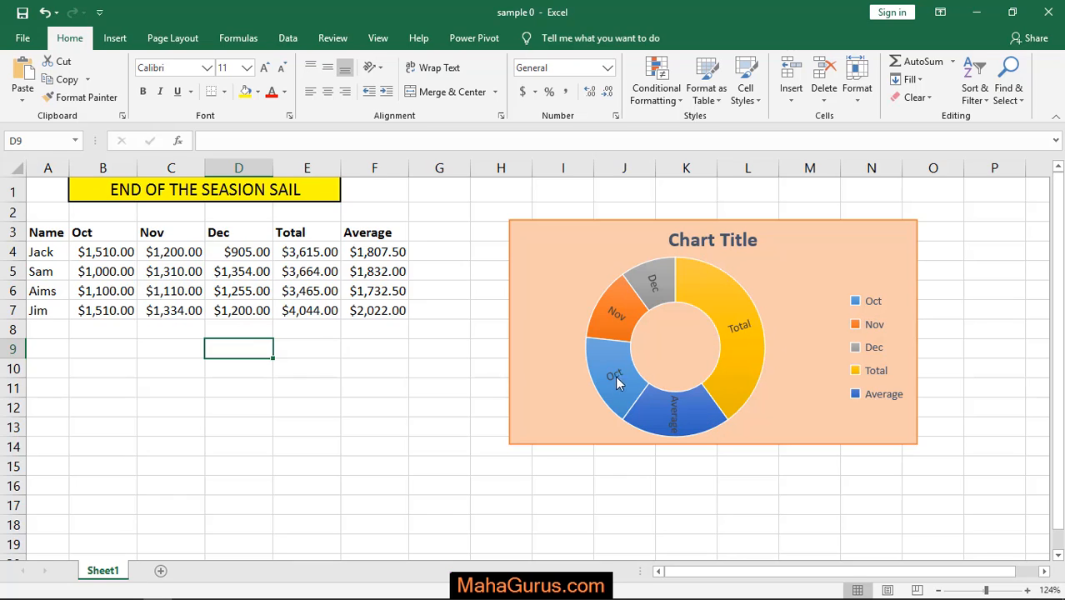
mouse_move(864, 345)
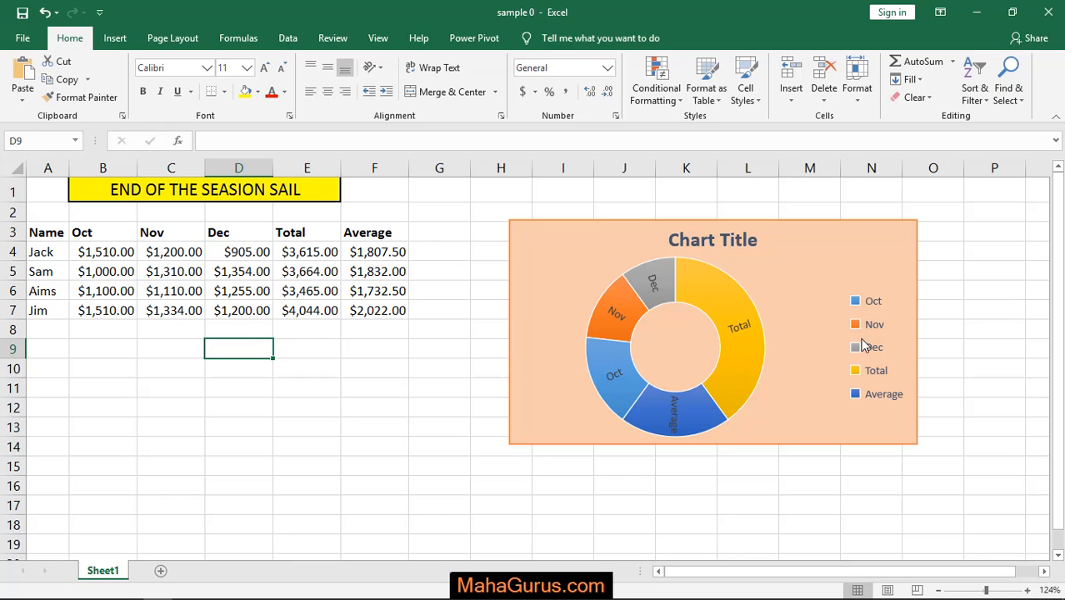
mouse_move(706, 363)
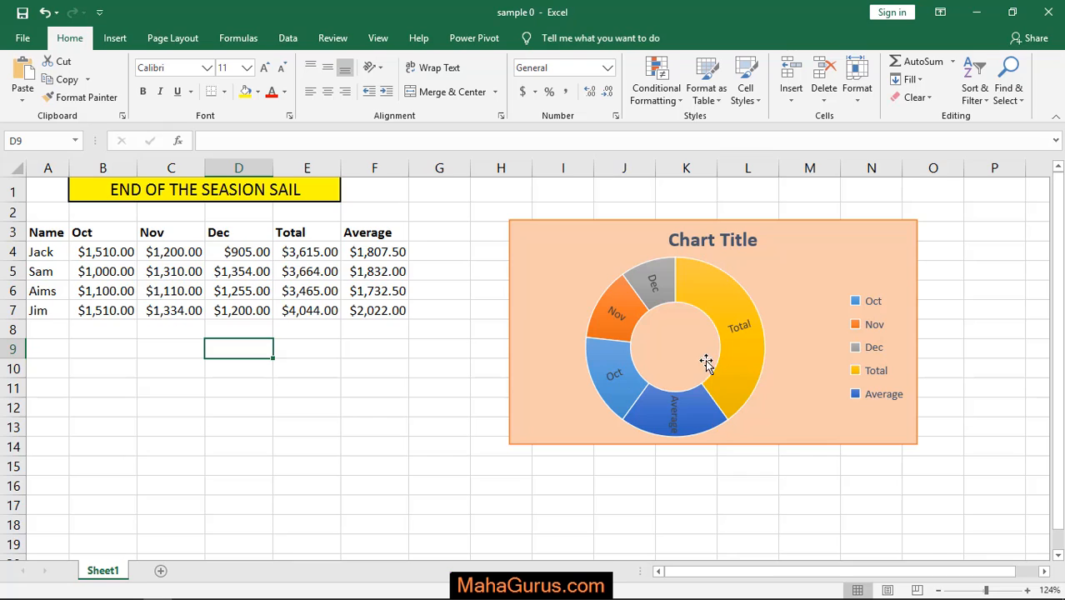
mouse_move(640, 410)
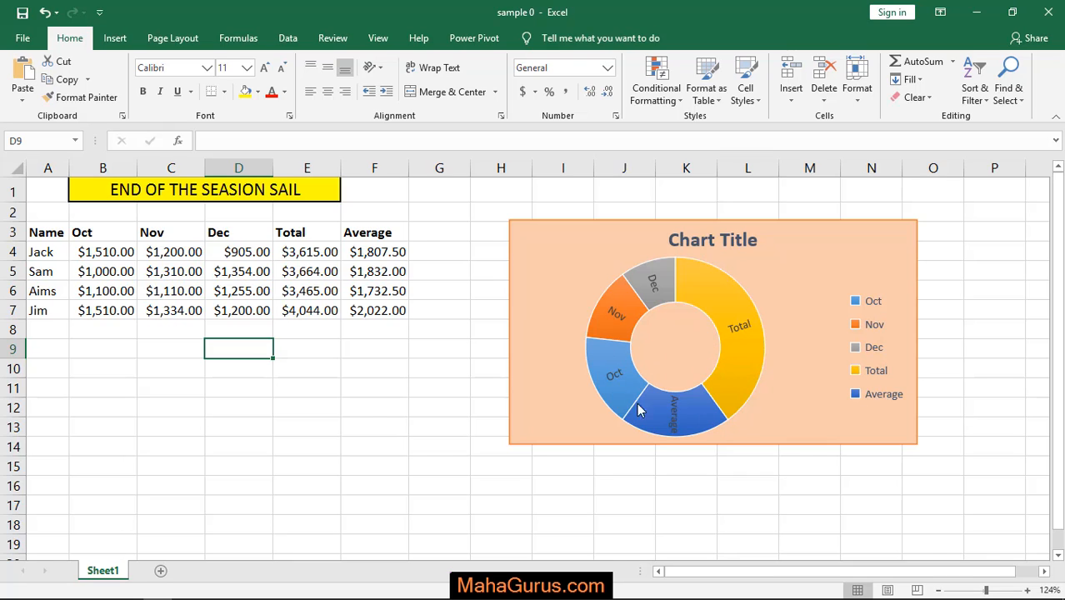
mouse_move(613, 316)
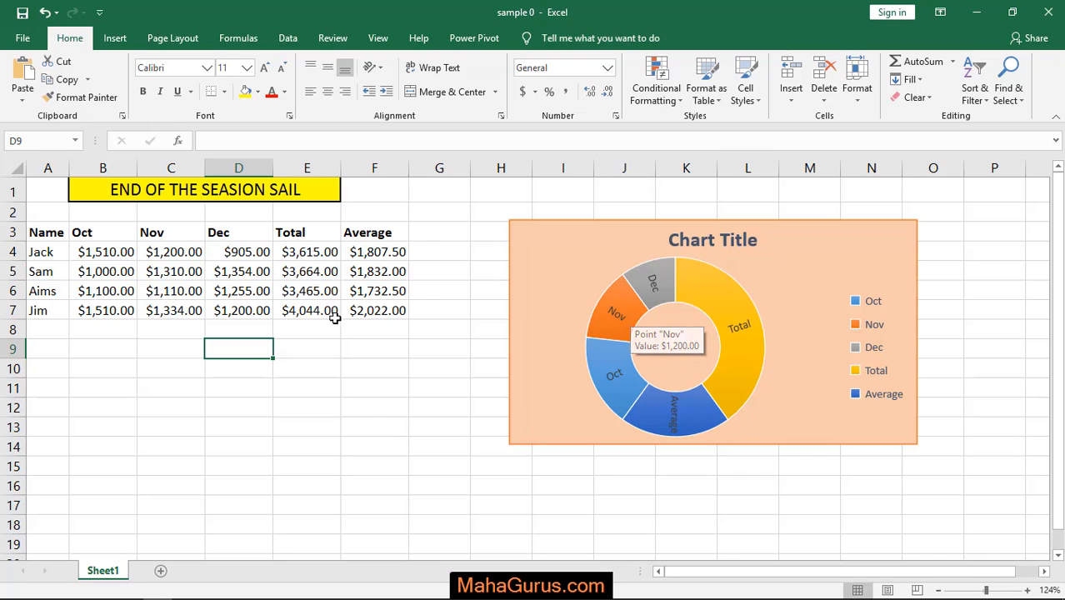
mouse_move(590, 345)
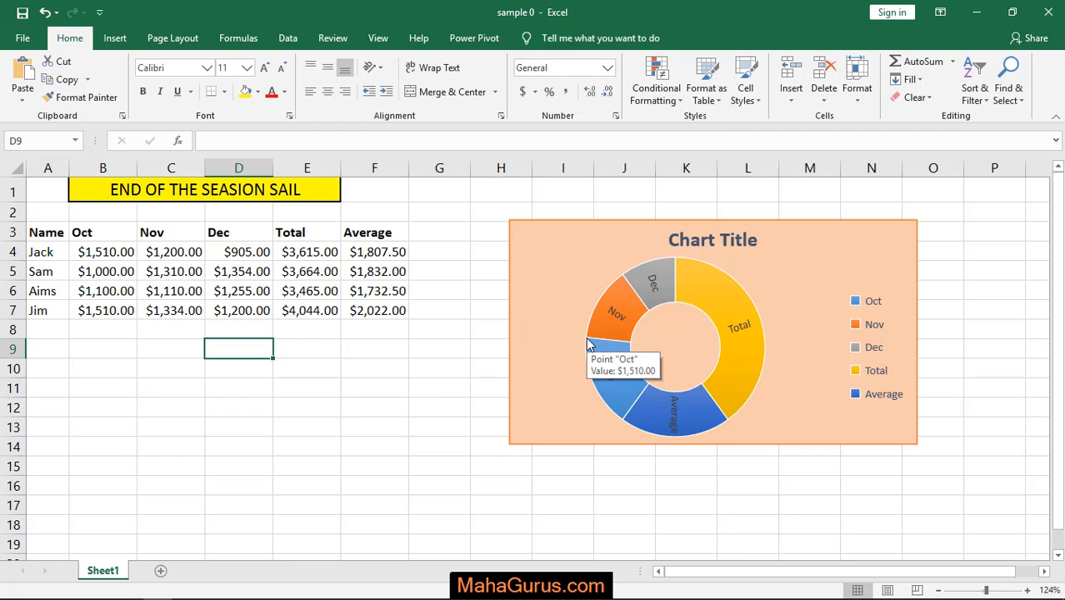
mouse_move(540, 320)
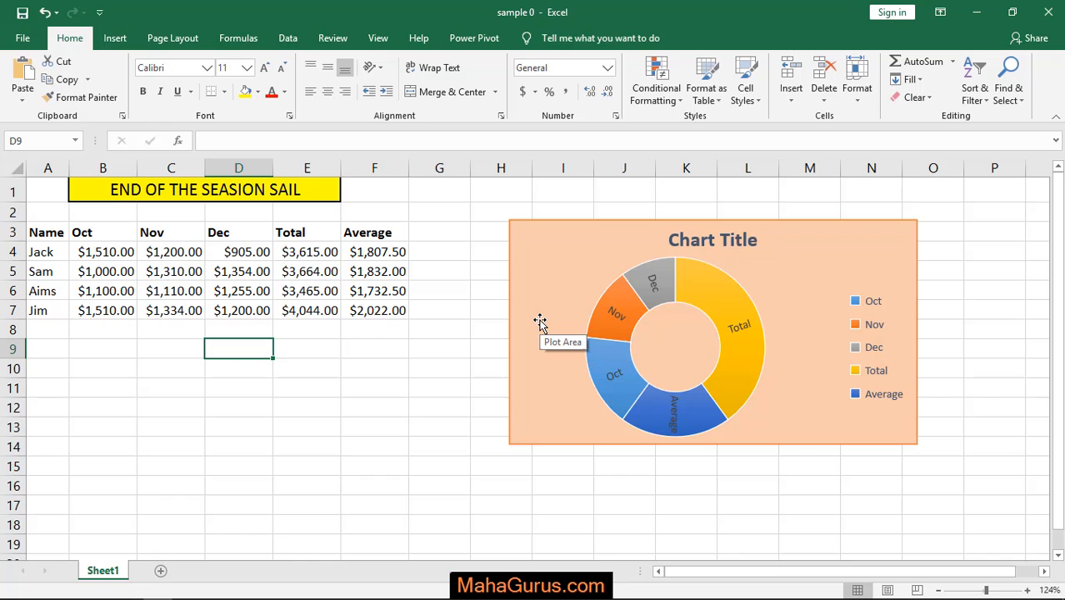